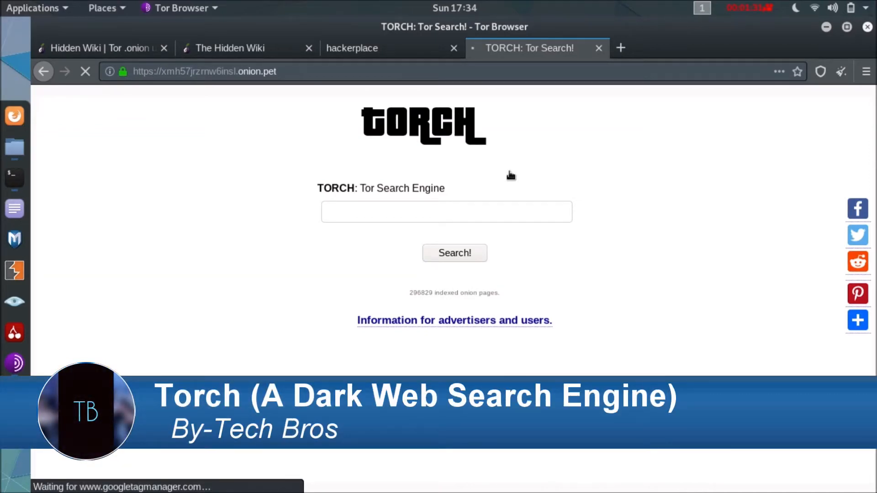
Rerun the DuckDuckGo 'torch onion engine' search and scroll to the xmh57jrzrnw6insl.onion.pet TORCH result
text(hidd)
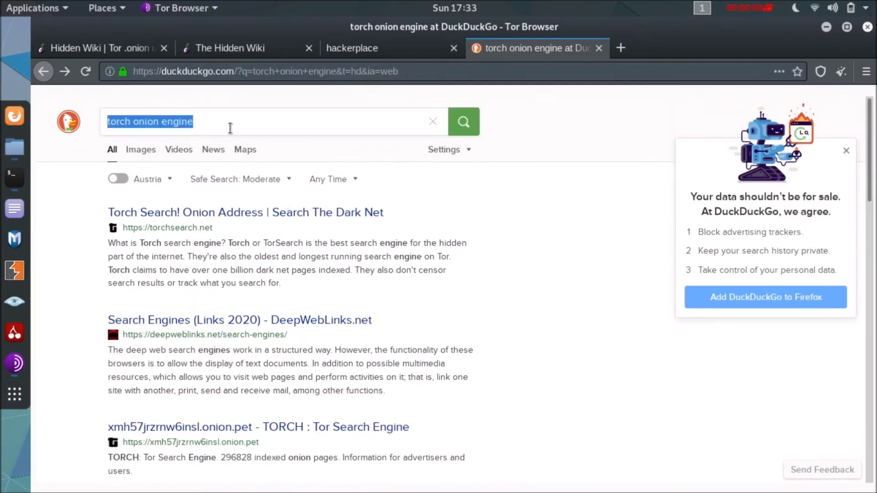
key(ctrl+a)
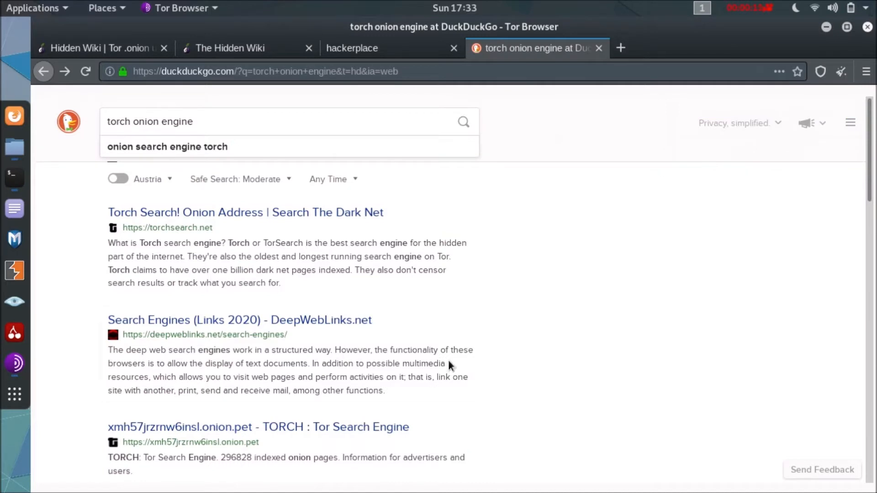
scroll(down, 3)
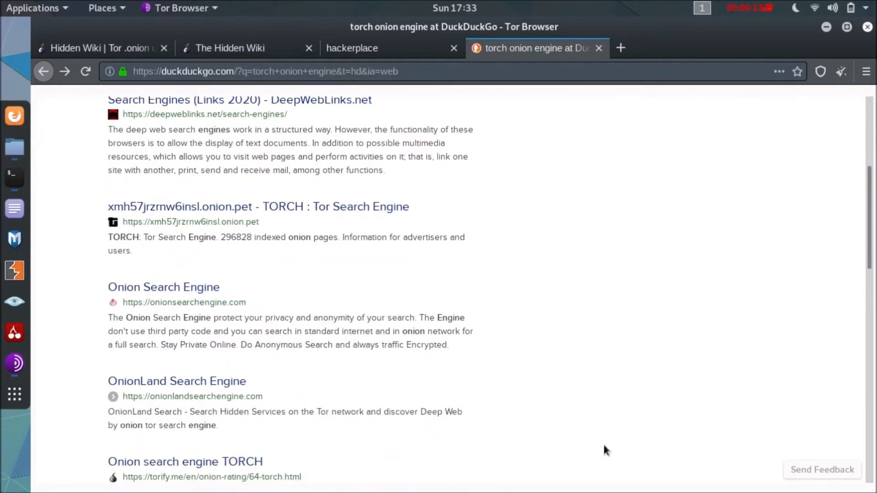
mouse_move(380, 211)
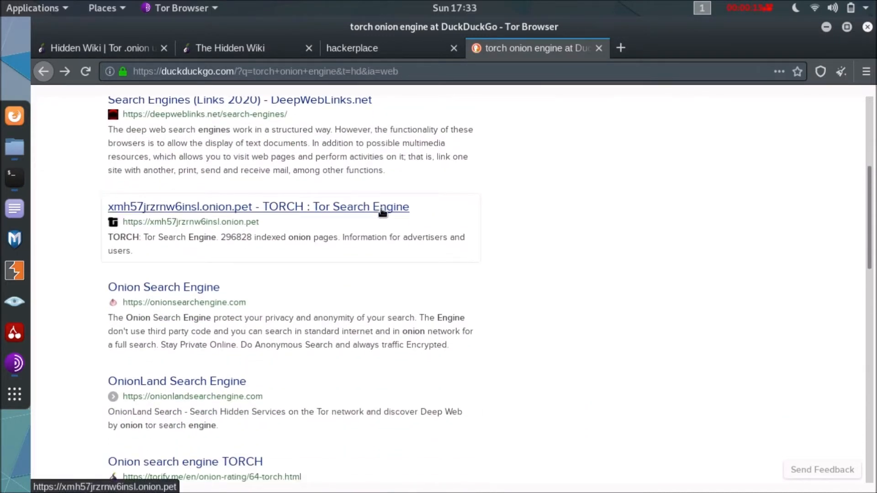
Open the TORCH onion engine and search 'hidden answers', getting 620 results
click(258, 207)
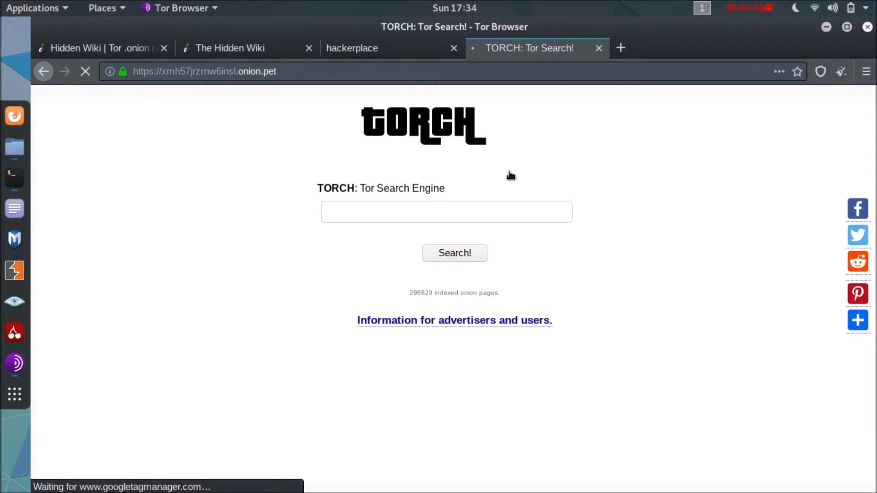
click(447, 211)
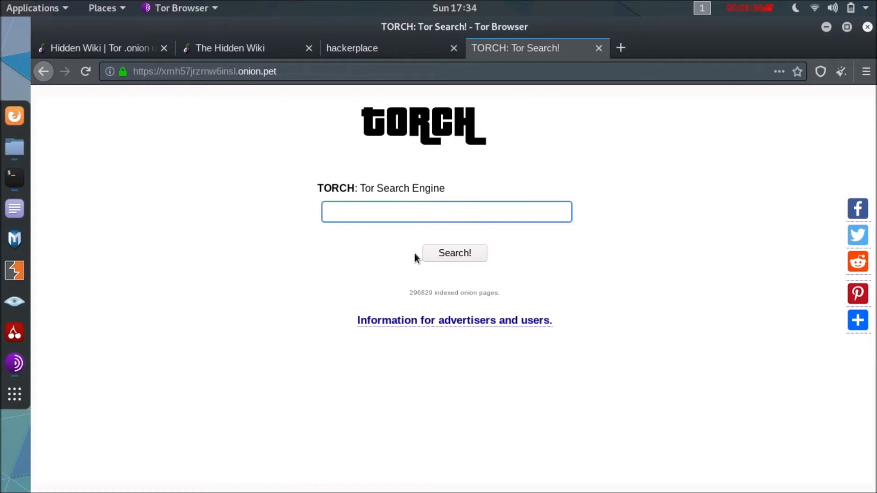
text(hidden ans)
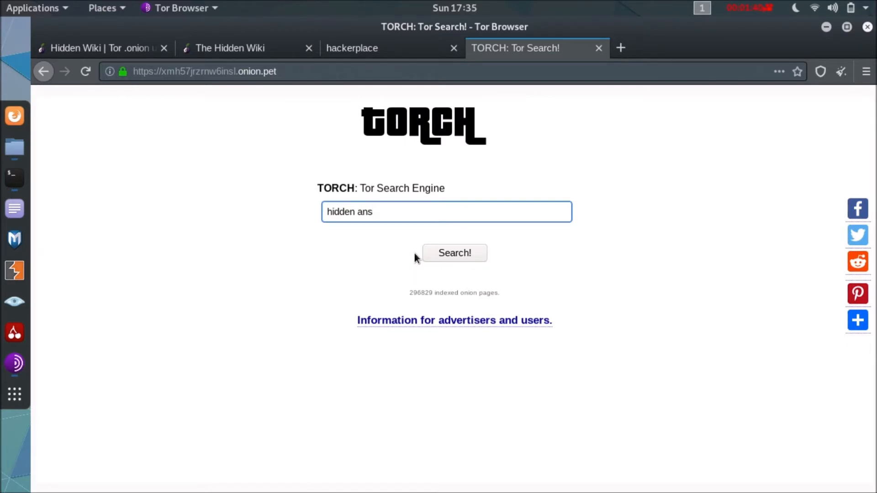
text(wers)
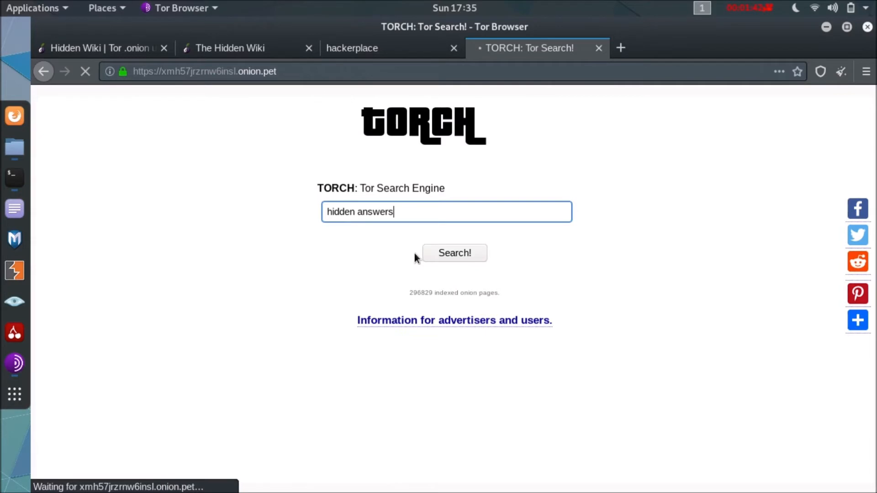
click(454, 253)
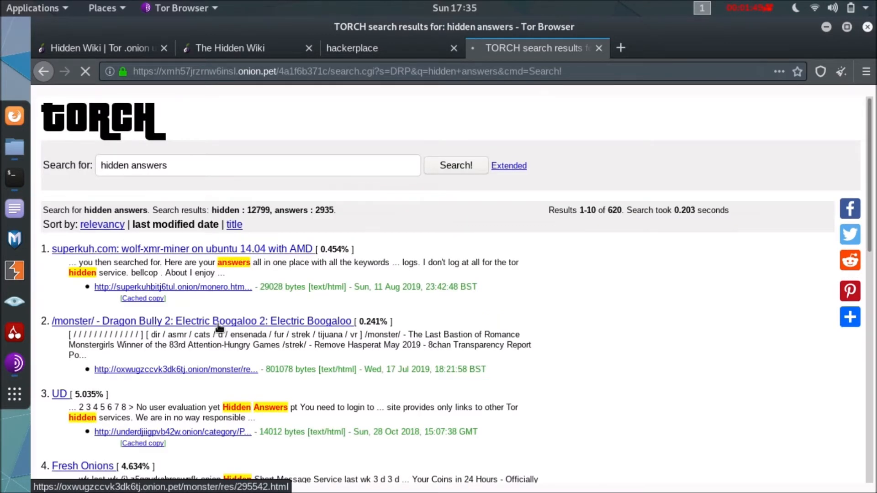
scroll(down, 3)
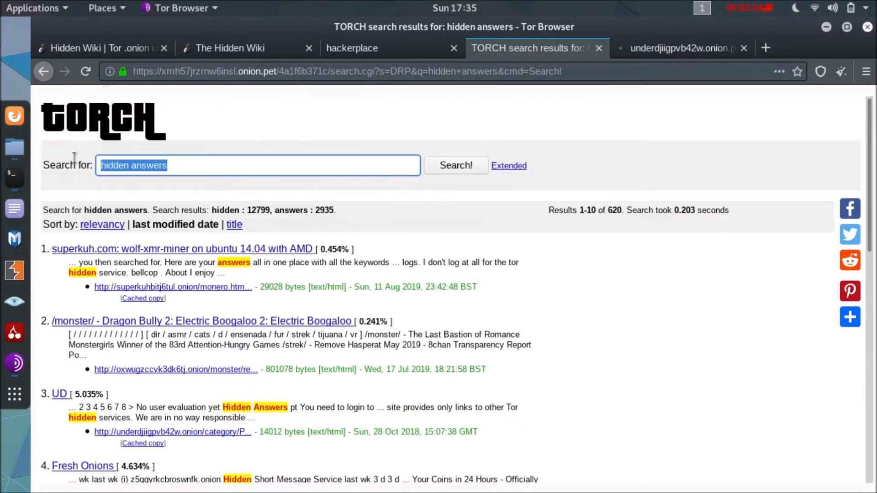
Begin entering 'forum' and clear the old query for a fresh search
text(f)
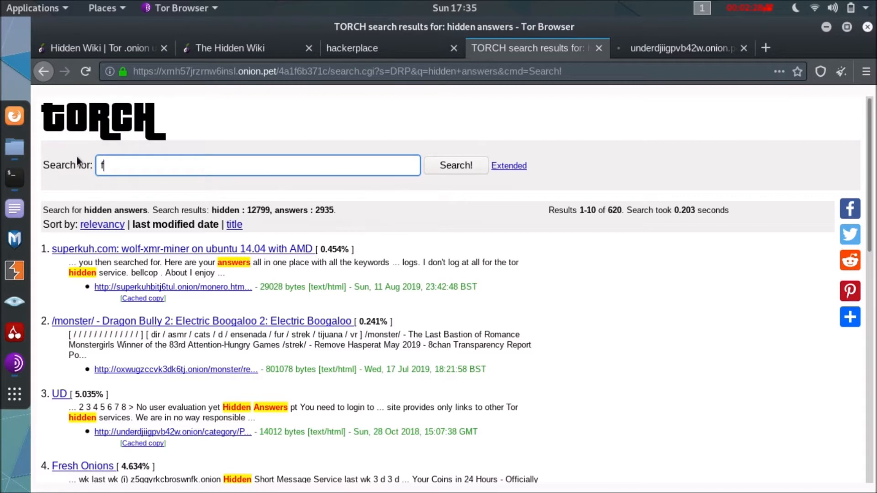
text(orum)
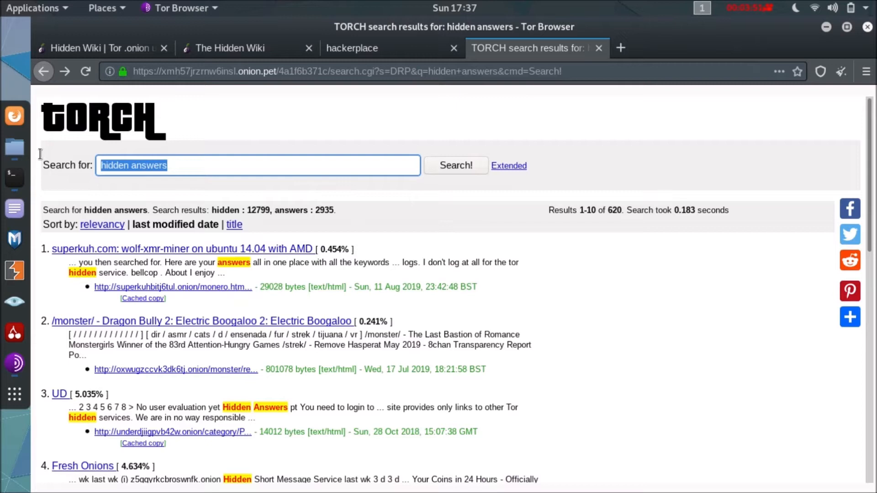
key(Delete)
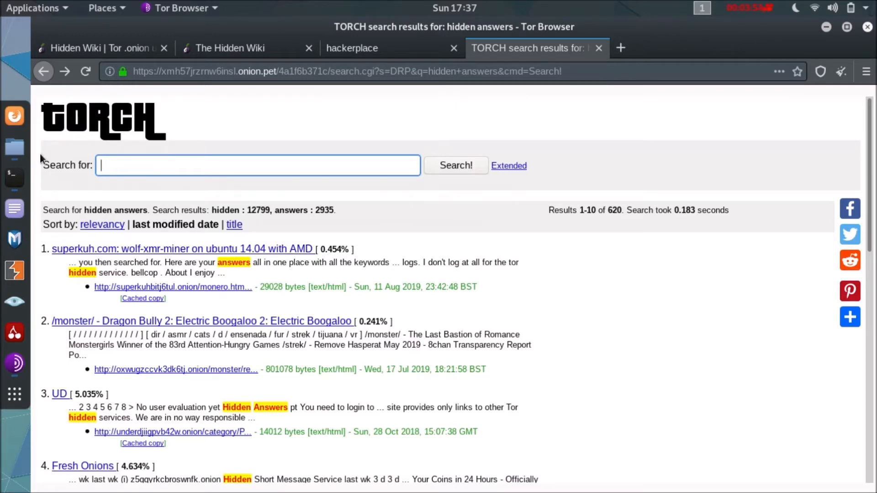
Search Torch for 'forum' (26,881 results) and then 'hacker' (1,415 results)
text(forum)
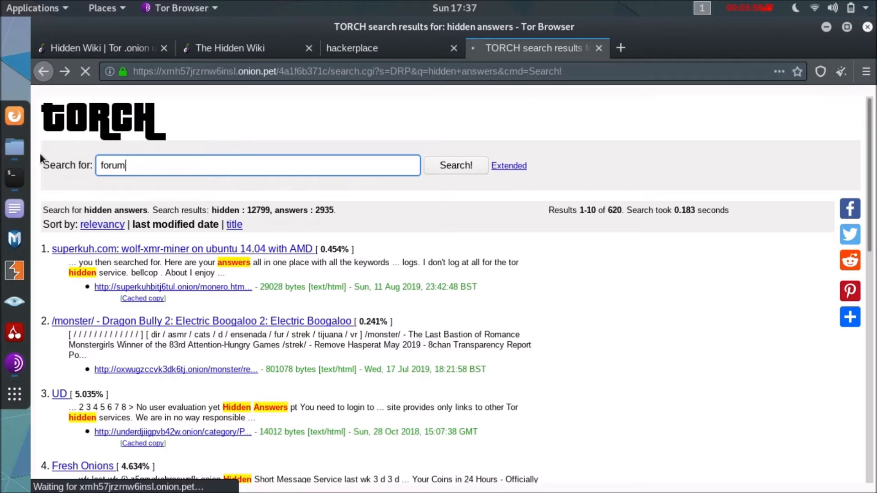
click(455, 166)
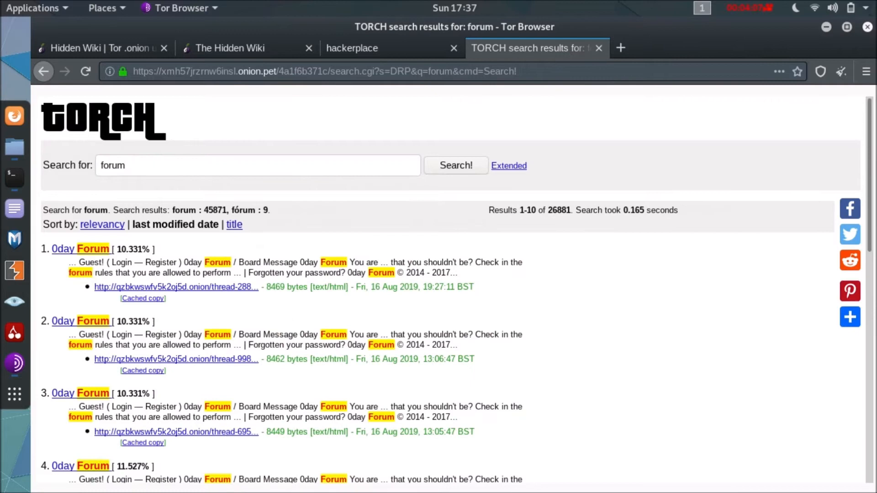
scroll(down, 3)
text(hacker)
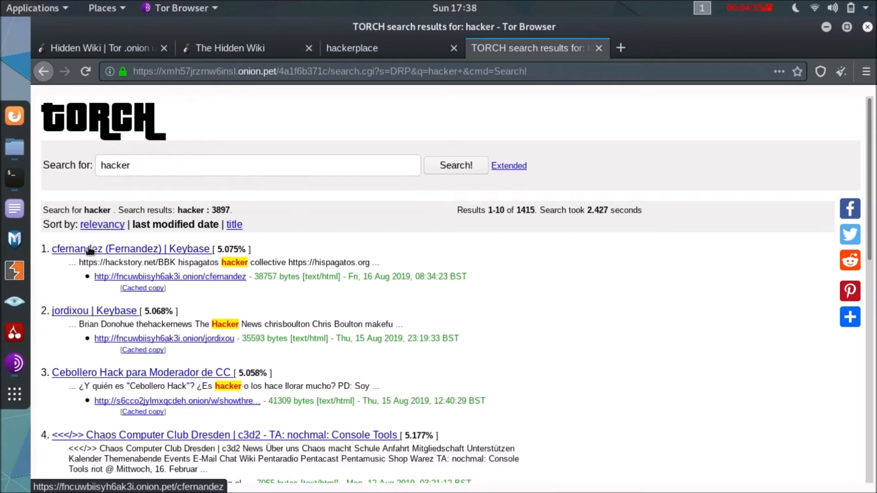
Replace the hacker query with 'mark' (2,278 results), then edit it to 'marke' for five results
click(258, 165)
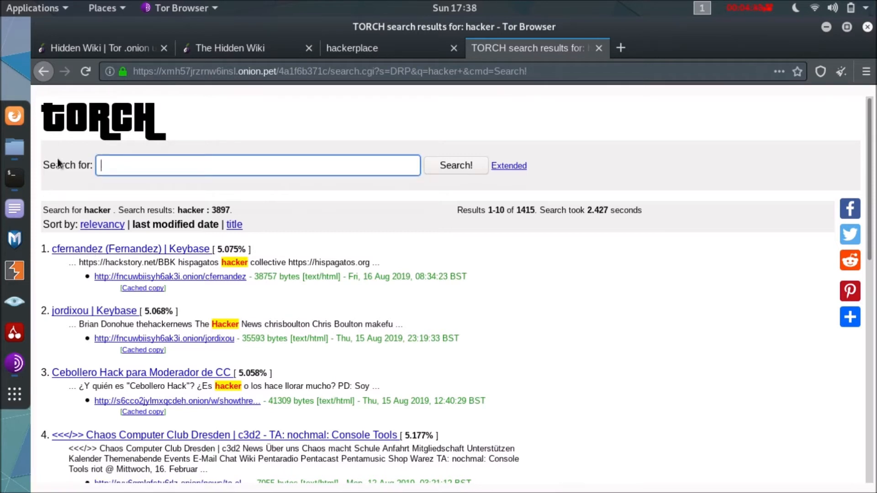
text(m)
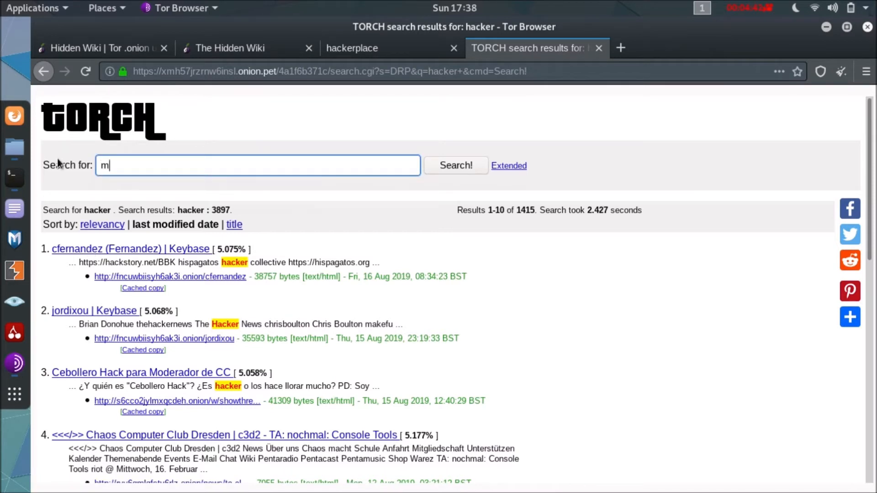
text(arket)
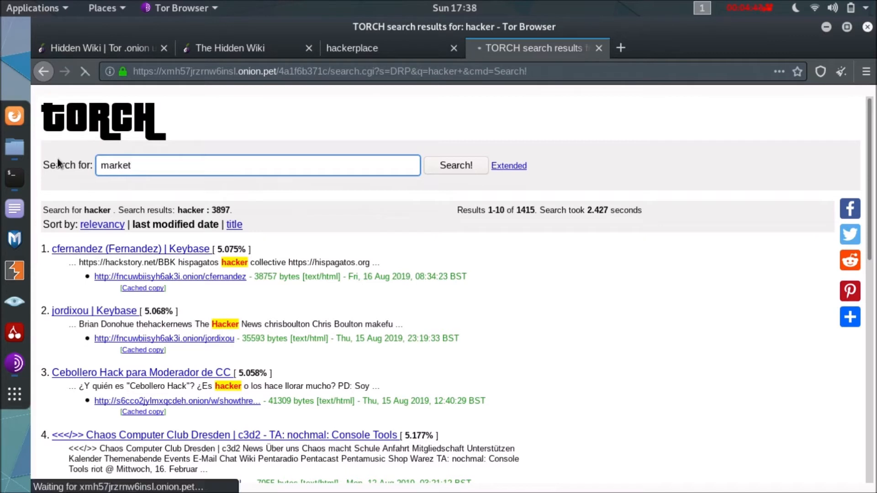
click(455, 165)
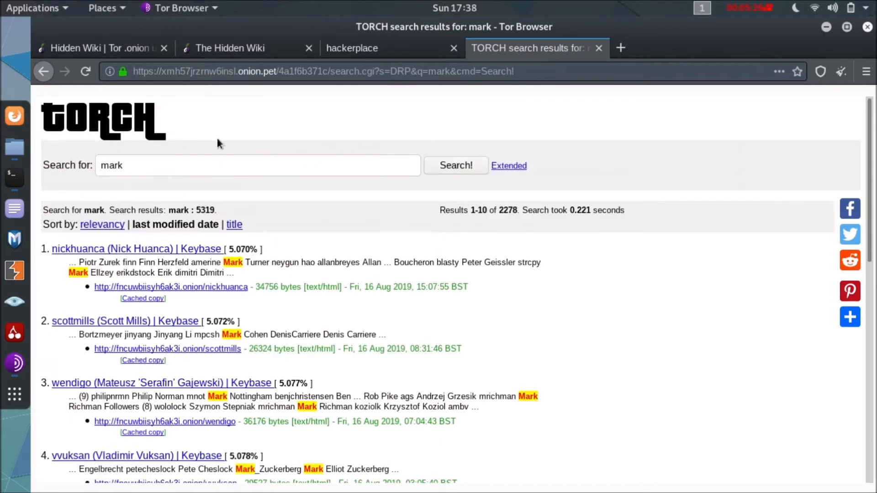
click(140, 165)
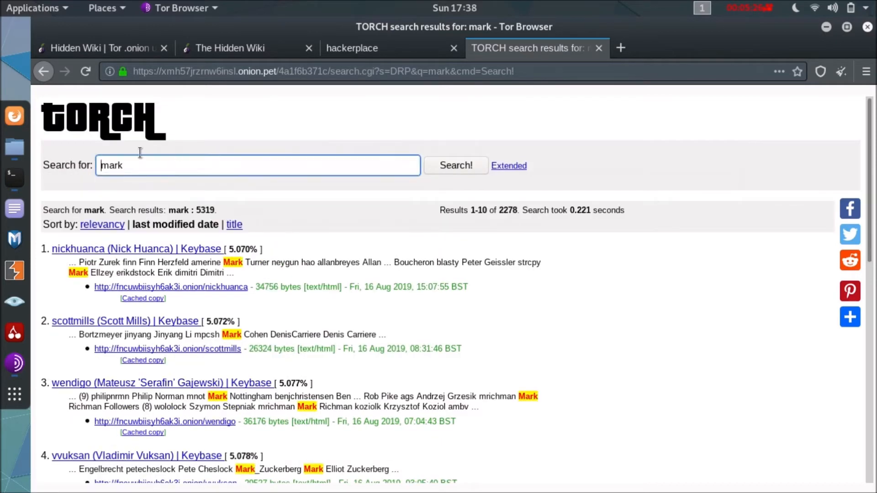
double_click(112, 165)
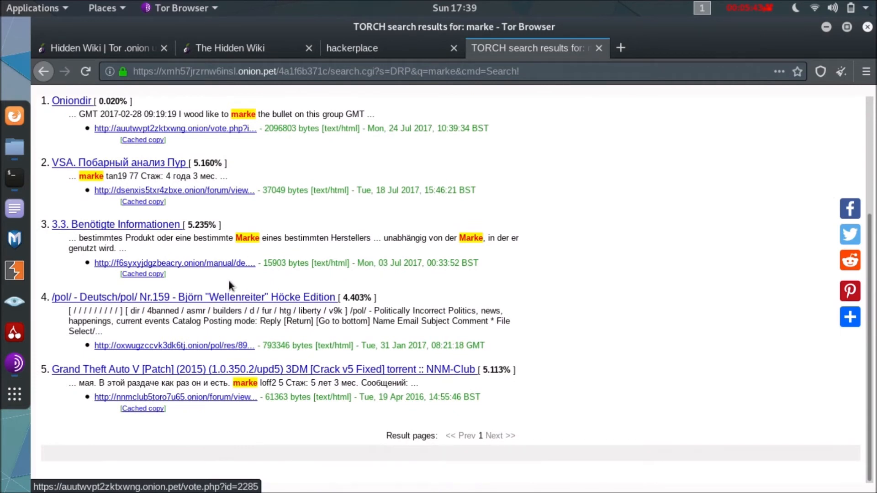
mouse_move(207, 382)
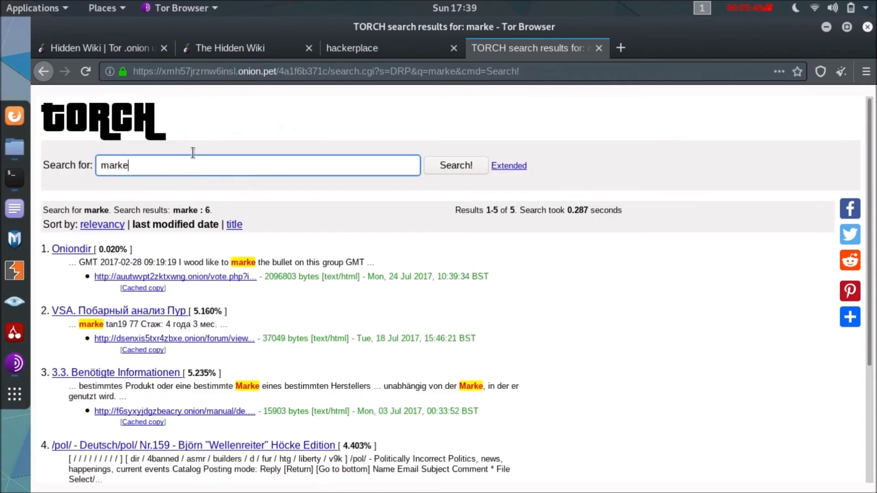
Search Torch for 'wiki', bringing up 3,737 results
click(258, 165)
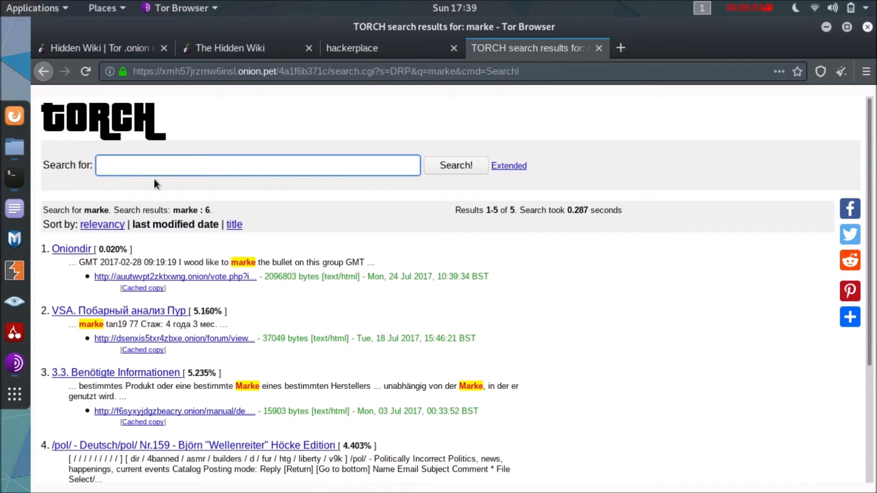
text(wiki)
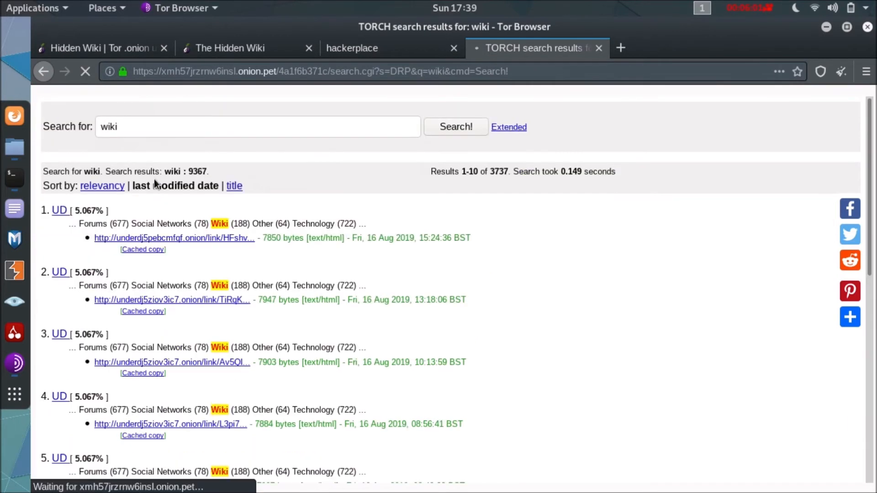
scroll(down, 3)
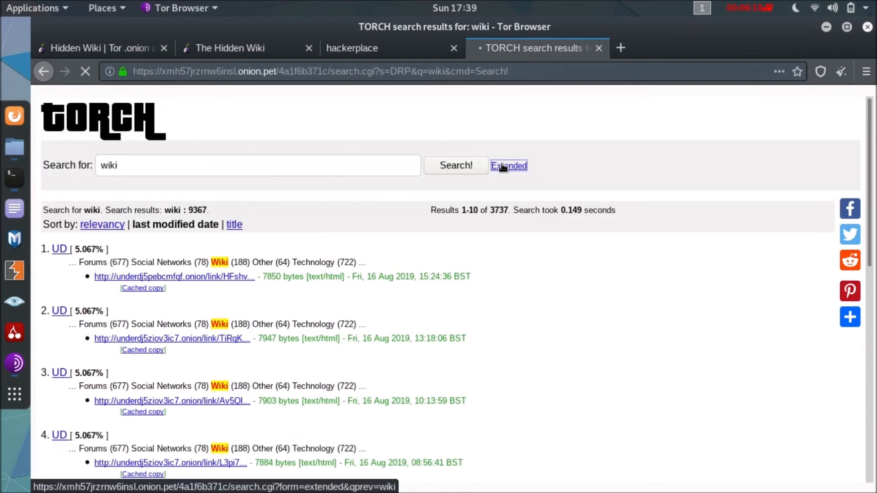
Show the Extended search form with match, results-per-page and document-type options for 'wiki'
click(509, 166)
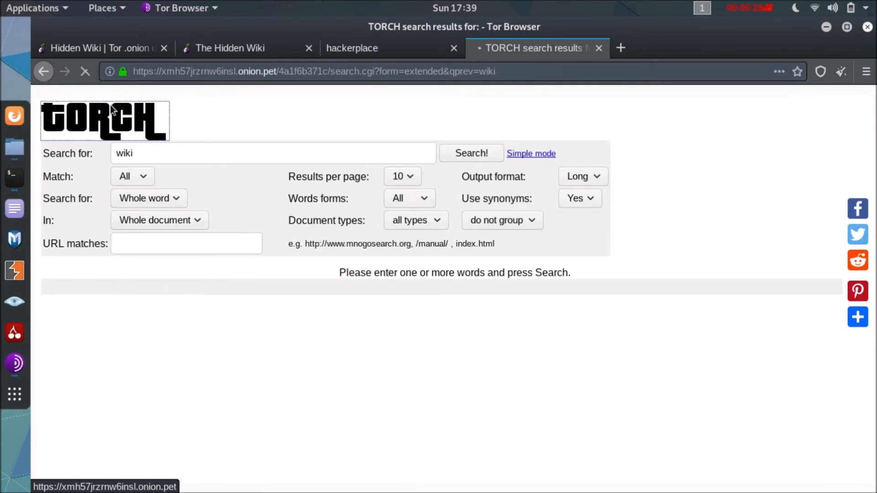
click(748, 8)
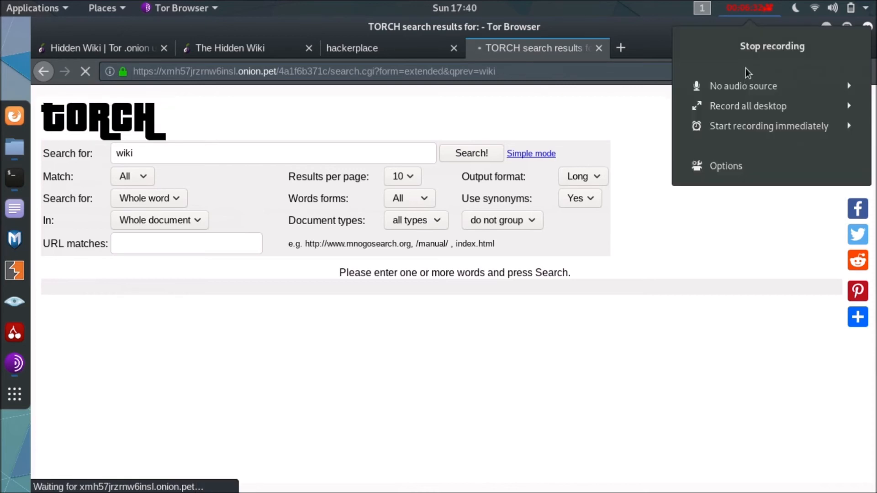